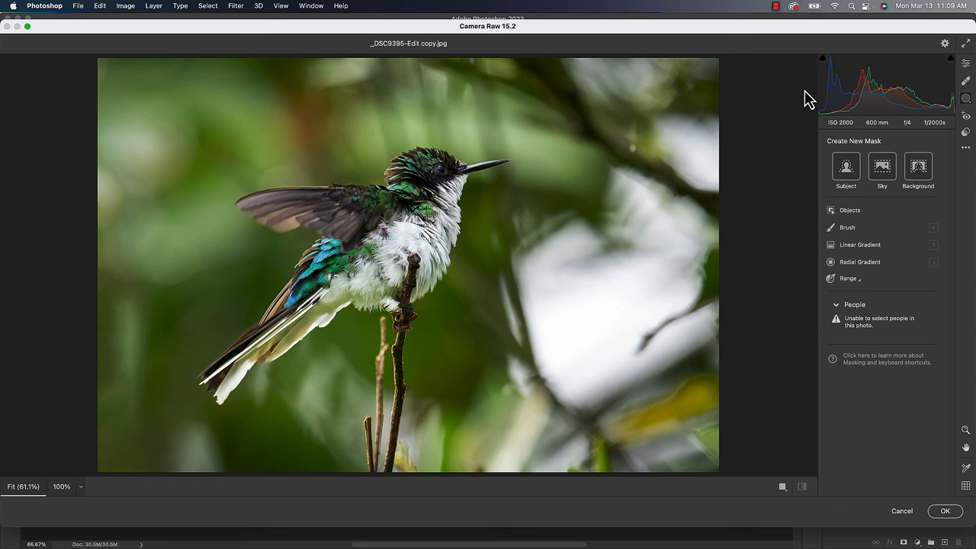
pyautogui.moveTo(944, 105)
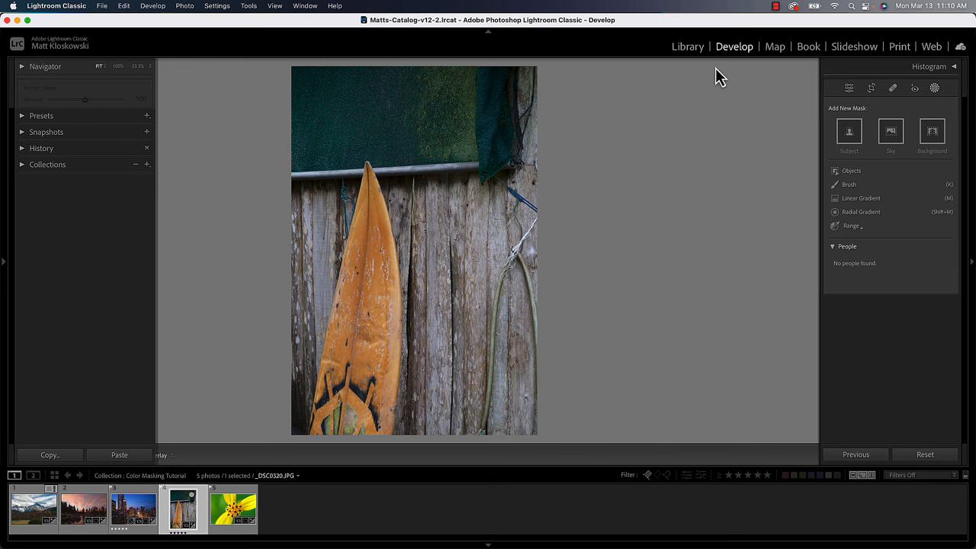
pyautogui.moveTo(866, 113)
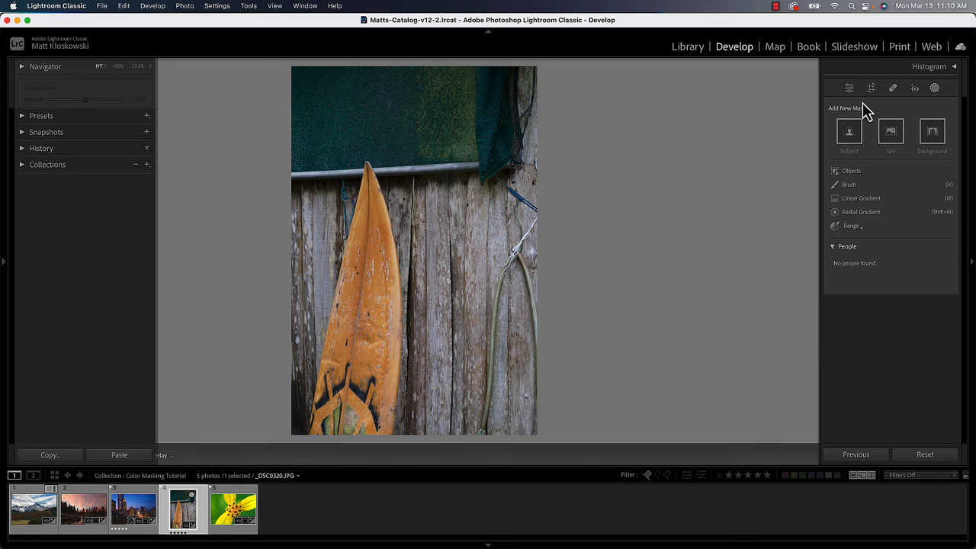
# - Tweak the surfboard photo's global Exposure and raise Contrast in the Basic panel
pyautogui.click(848, 87)
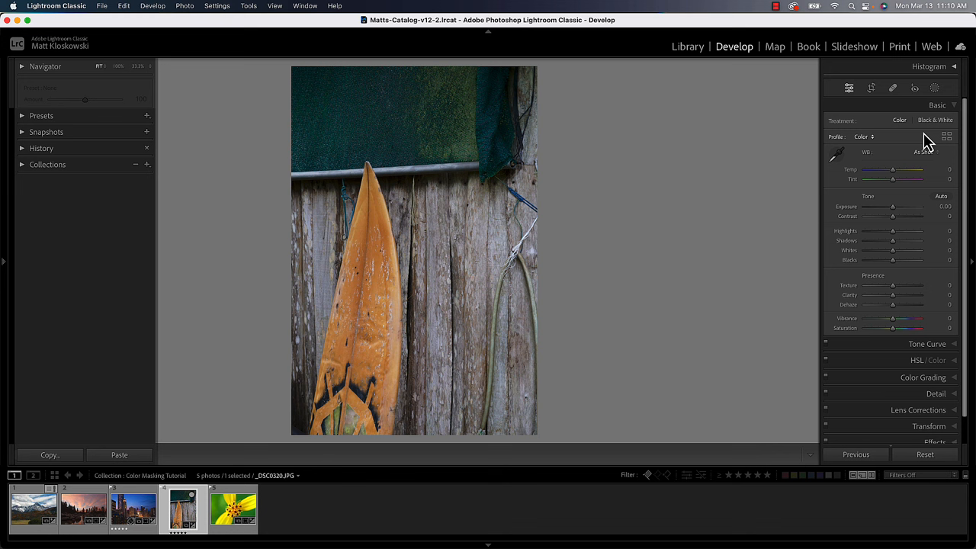
pyautogui.click(941, 195)
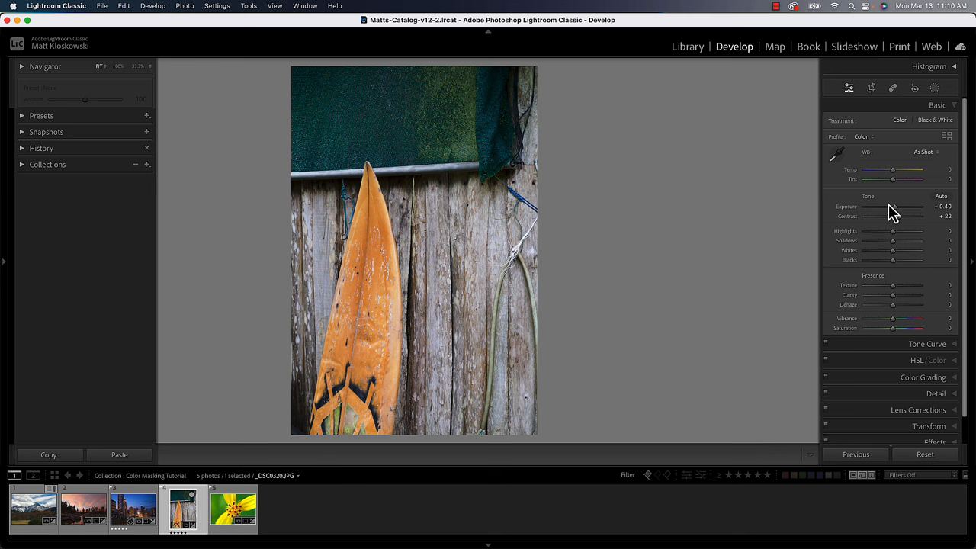
pyautogui.moveTo(892, 208); pyautogui.dragTo(899, 207)
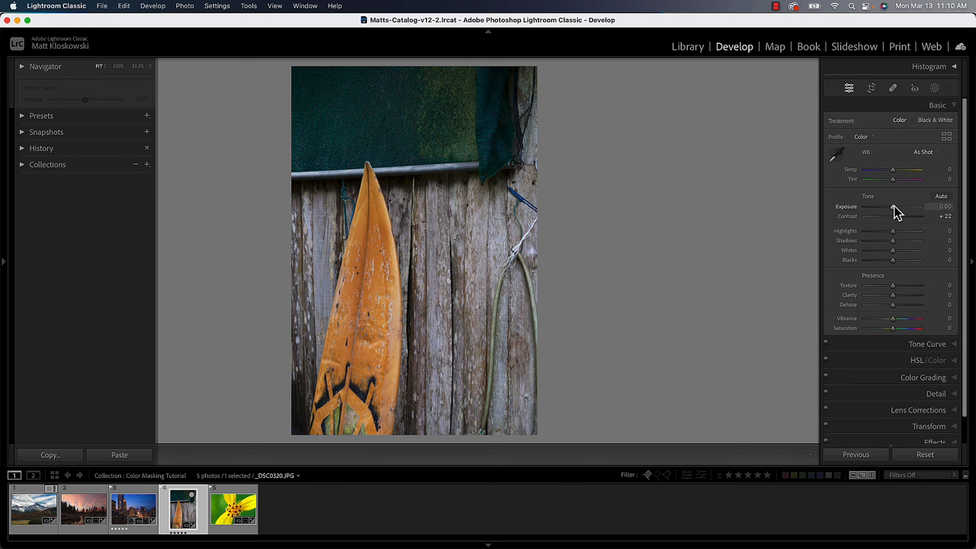
pyautogui.click(934, 87)
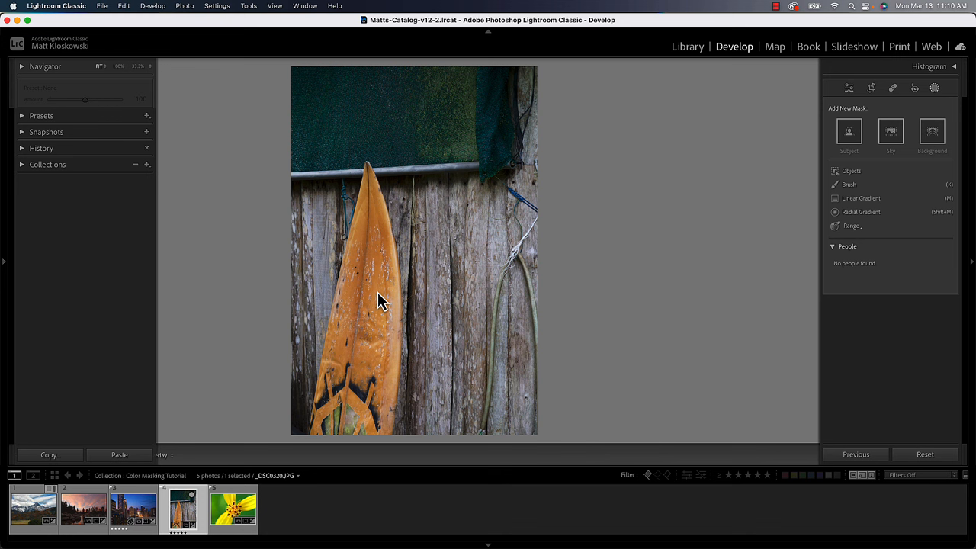
# - Start a new Range > Color Range mask for the orange surfboard
pyautogui.click(851, 225)
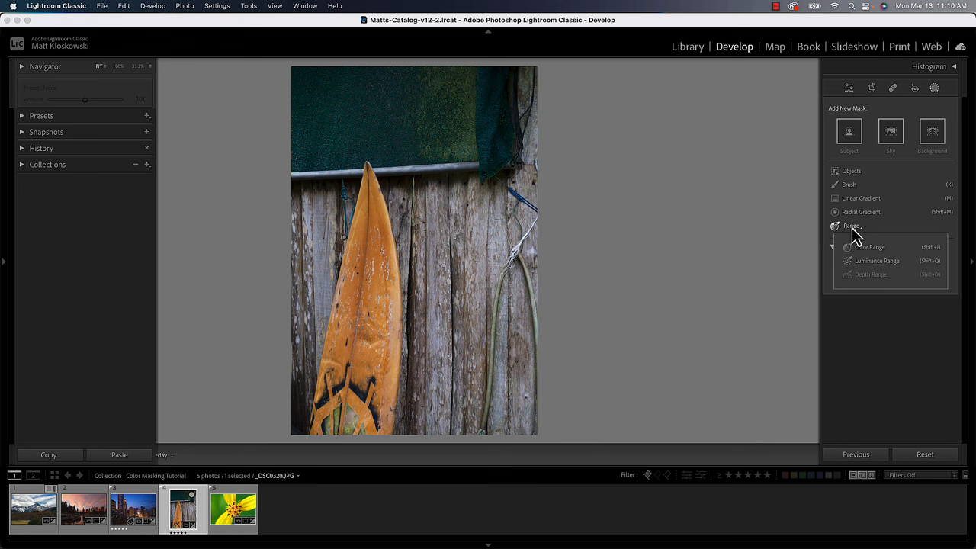
pyautogui.click(869, 247)
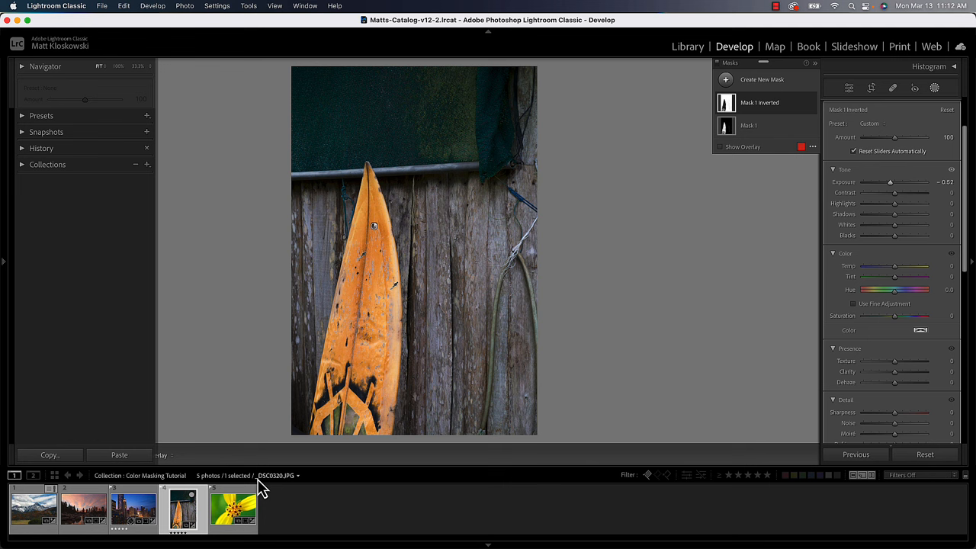
# - Switch to the yellow flower photo from the filmstrip
pyautogui.click(231, 509)
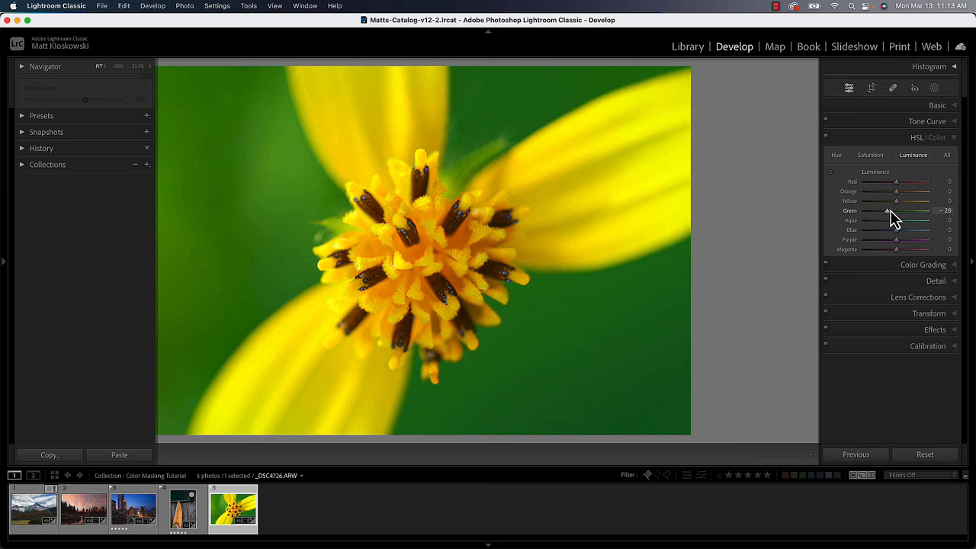
# - Lower the Green luminance in HSL so the flower's background darkens
pyautogui.moveTo(888, 210); pyautogui.dragTo(899, 210)
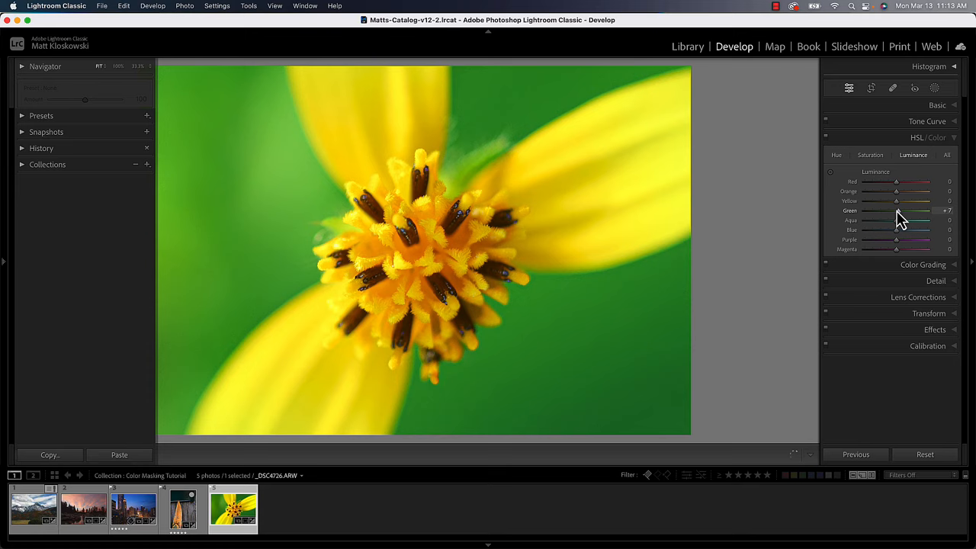
pyautogui.moveTo(896, 210); pyautogui.dragTo(897, 210)
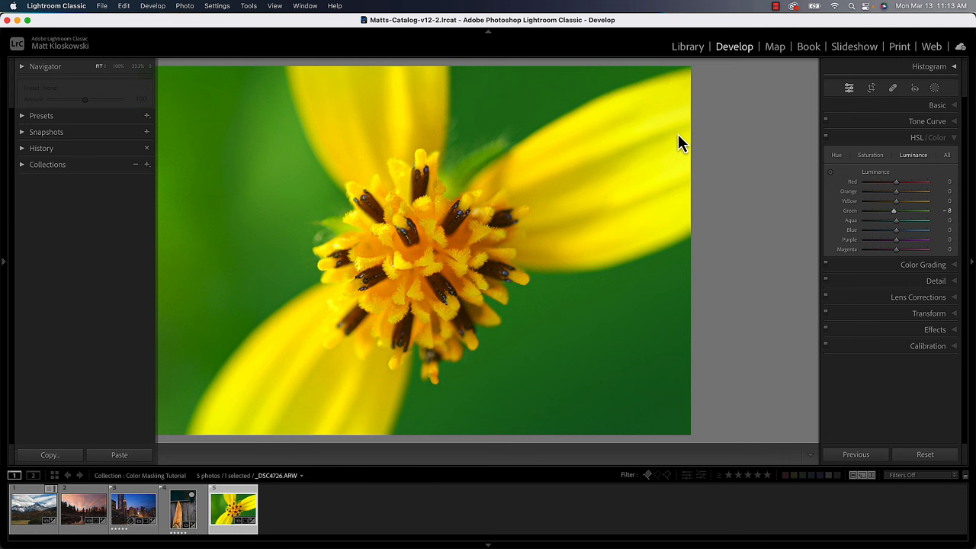
pyautogui.moveTo(894, 211); pyautogui.dragTo(904, 210)
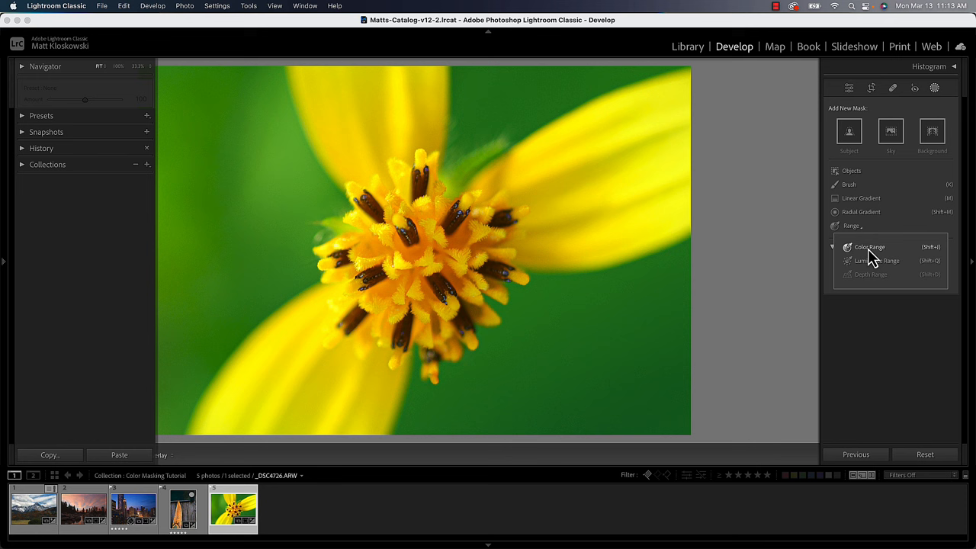
# - Sample the green background for a colour-range mask and begin subtracting areas with the brush
pyautogui.click(870, 247)
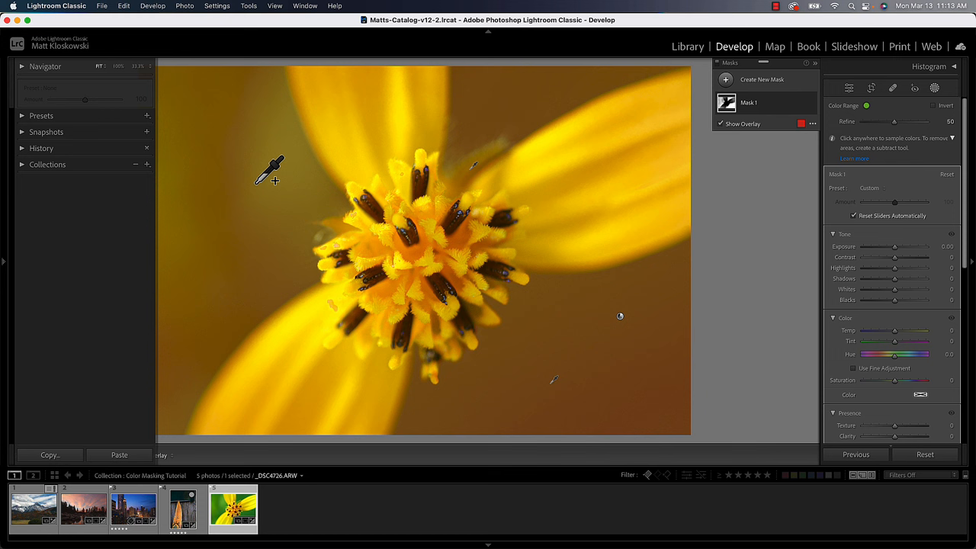
pyautogui.click(272, 171)
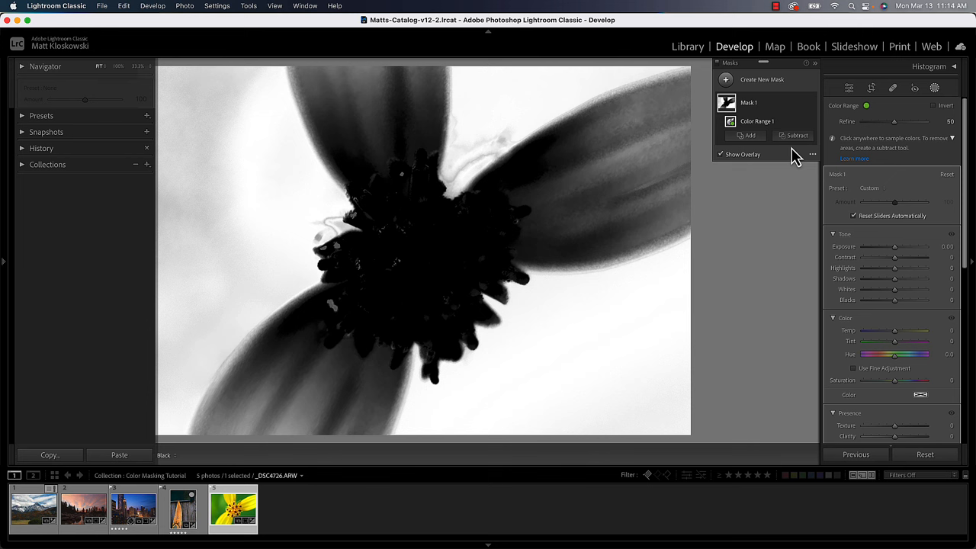
pyautogui.click(796, 134)
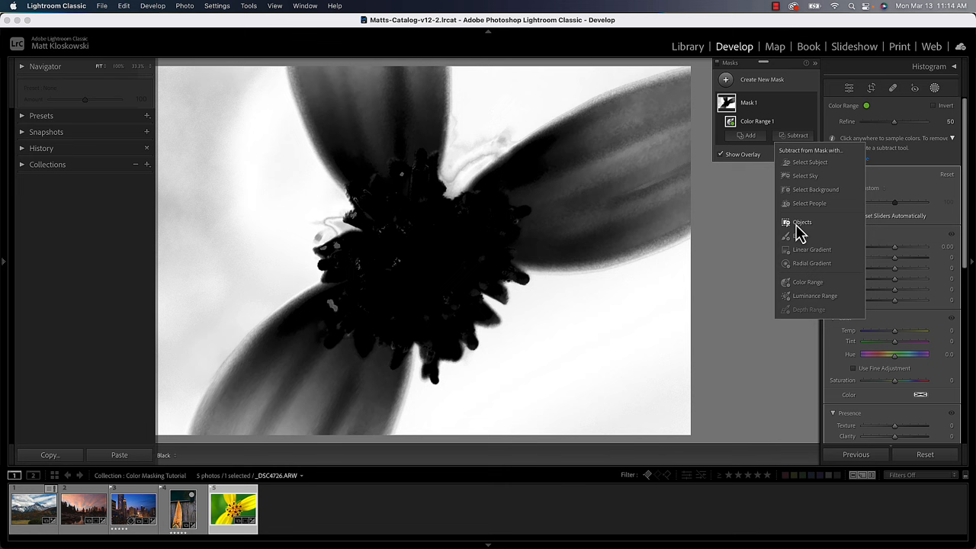
pyautogui.click(802, 222)
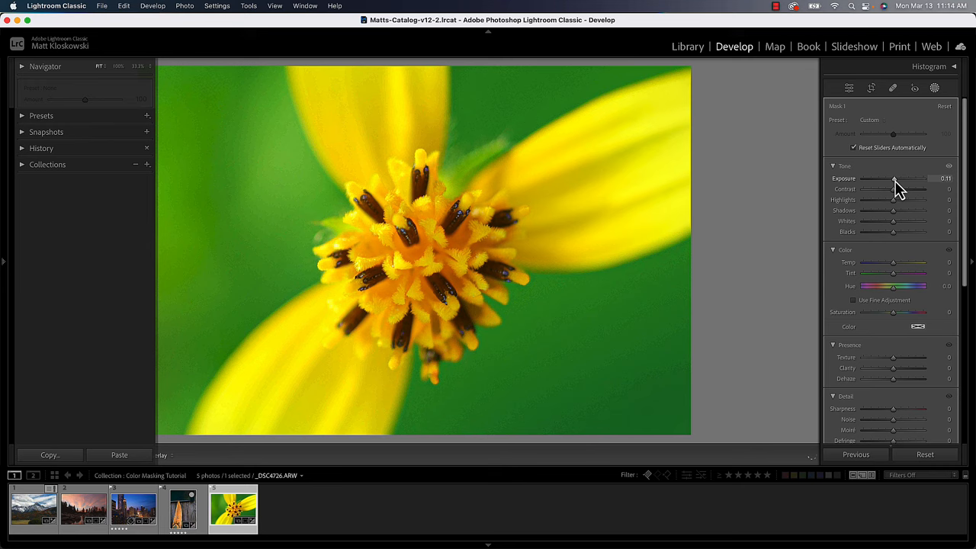
# - Darken the masked background, adjust the Refine slider's colour breadth, then move to the sunset lake photo
pyautogui.moveTo(897, 178); pyautogui.dragTo(891, 179)
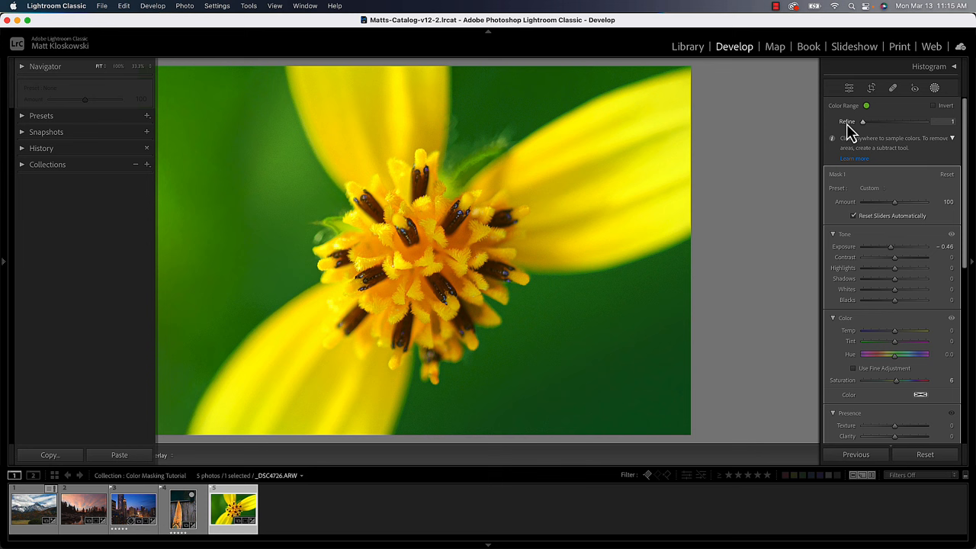
pyautogui.moveTo(863, 122); pyautogui.dragTo(900, 122)
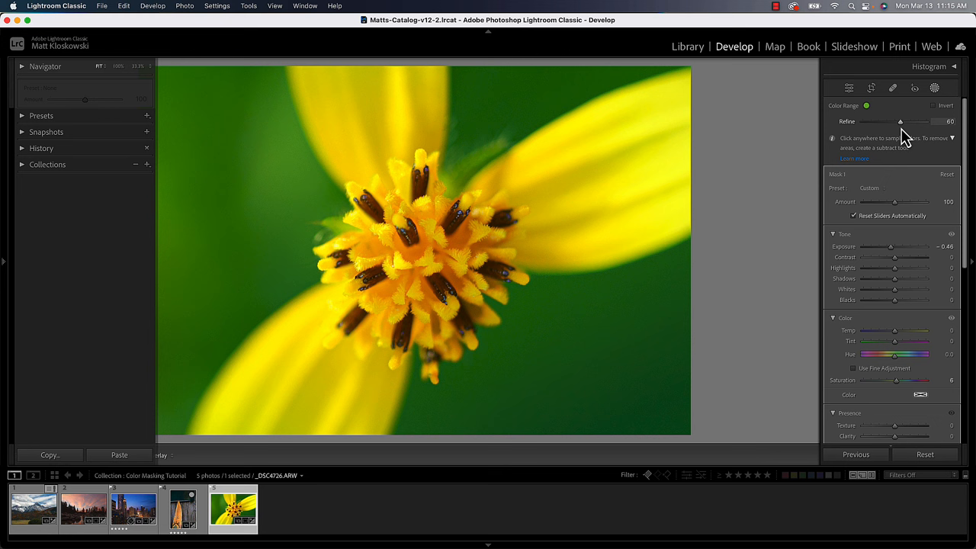
pyautogui.moveTo(899, 122); pyautogui.dragTo(900, 122)
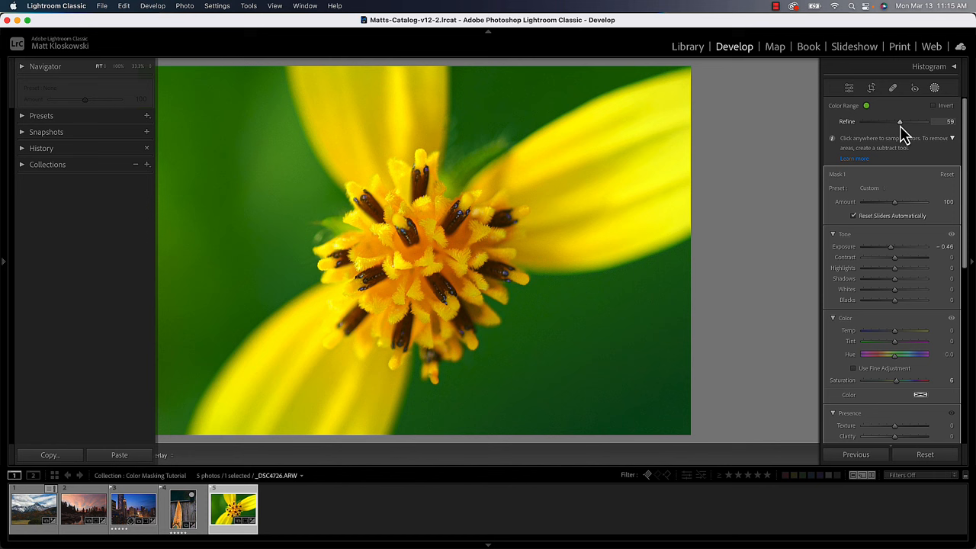
pyautogui.click(84, 510)
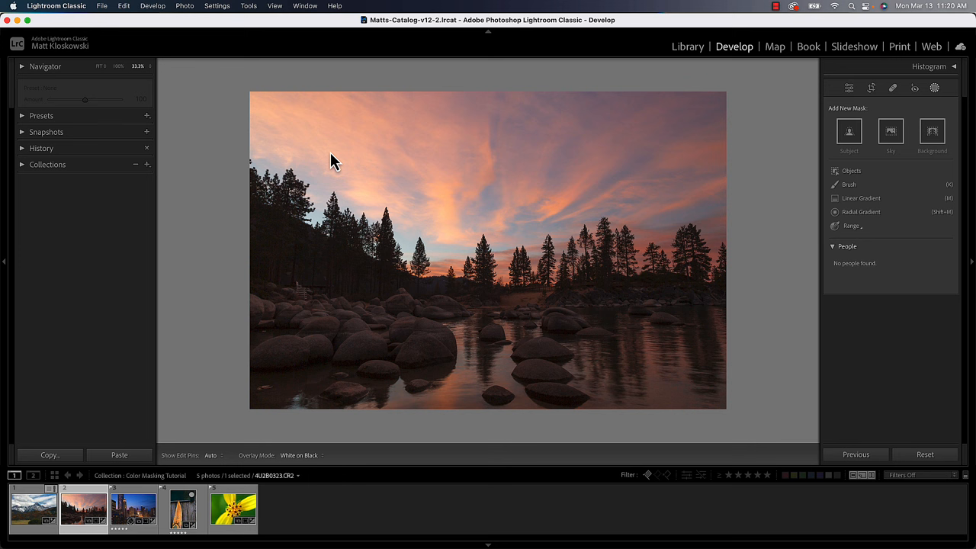
# - Sample the pink sunset clouds with a new Color Range mask
pyautogui.click(851, 226)
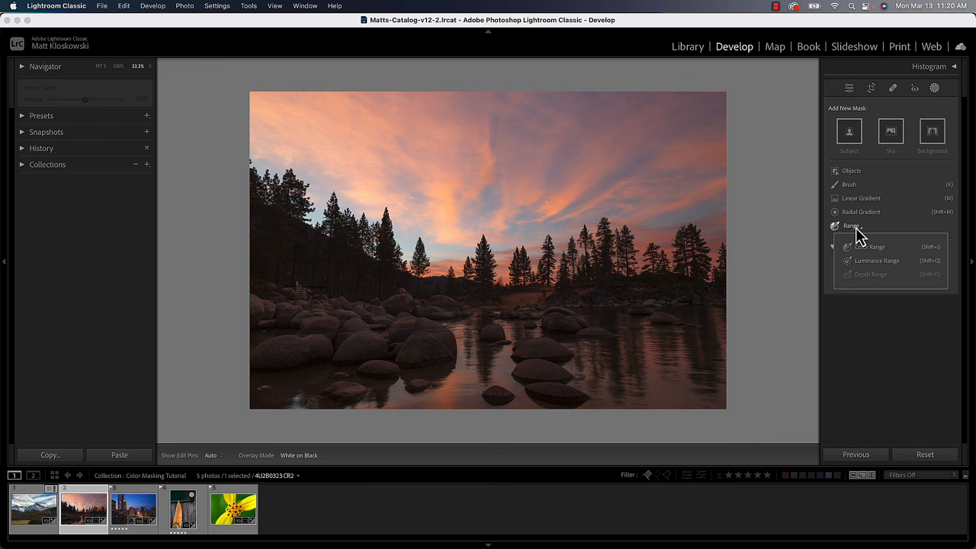
pyautogui.click(869, 247)
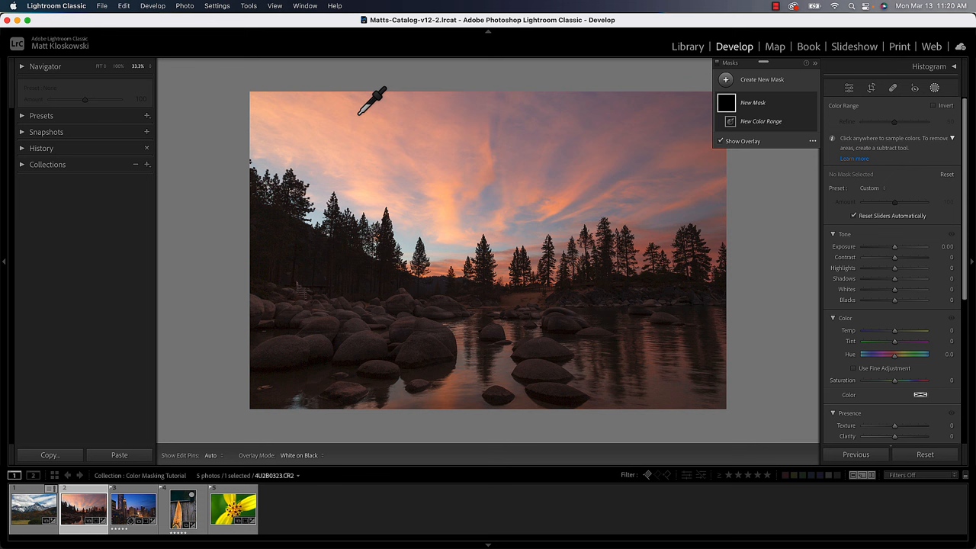
pyautogui.click(812, 154)
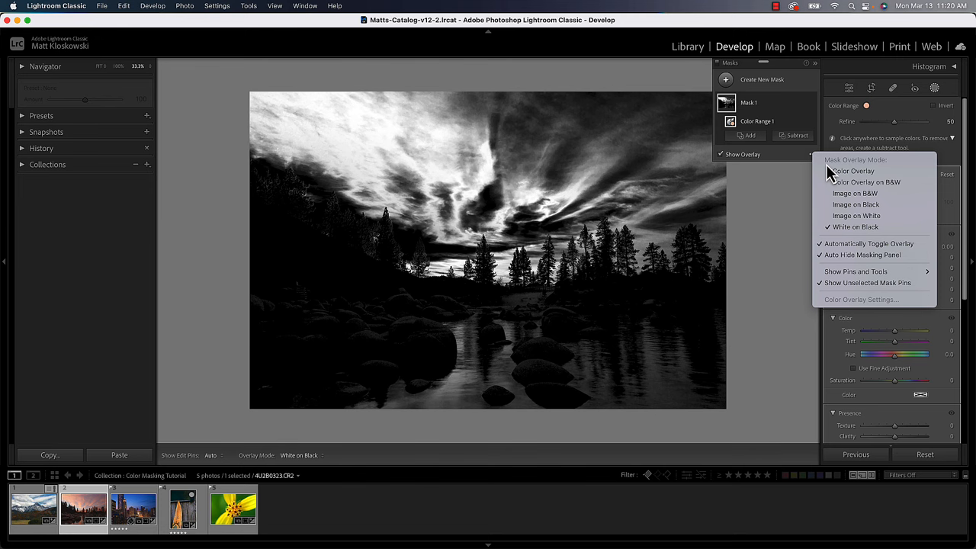
# - Display the sky mask as a Color Overlay tint
pyautogui.click(854, 171)
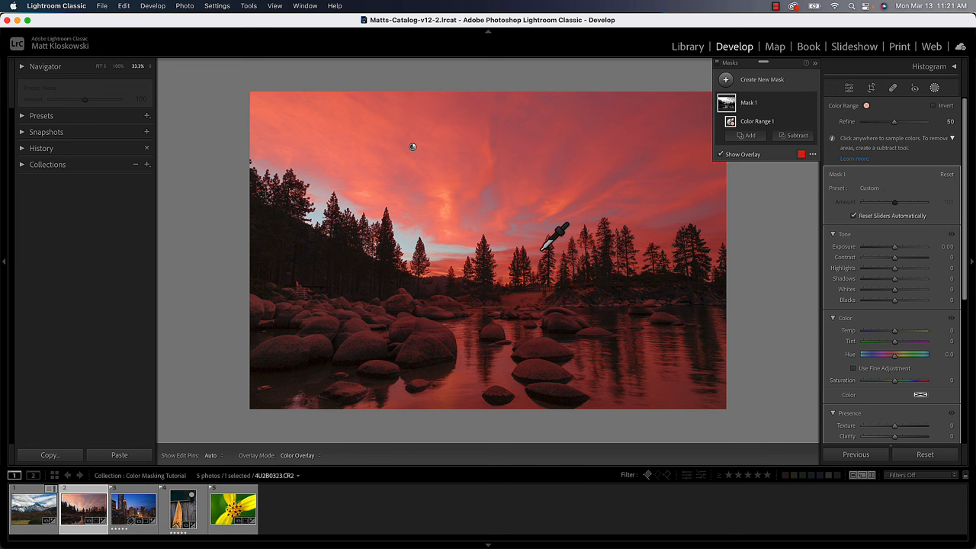
pyautogui.moveTo(470, 161)
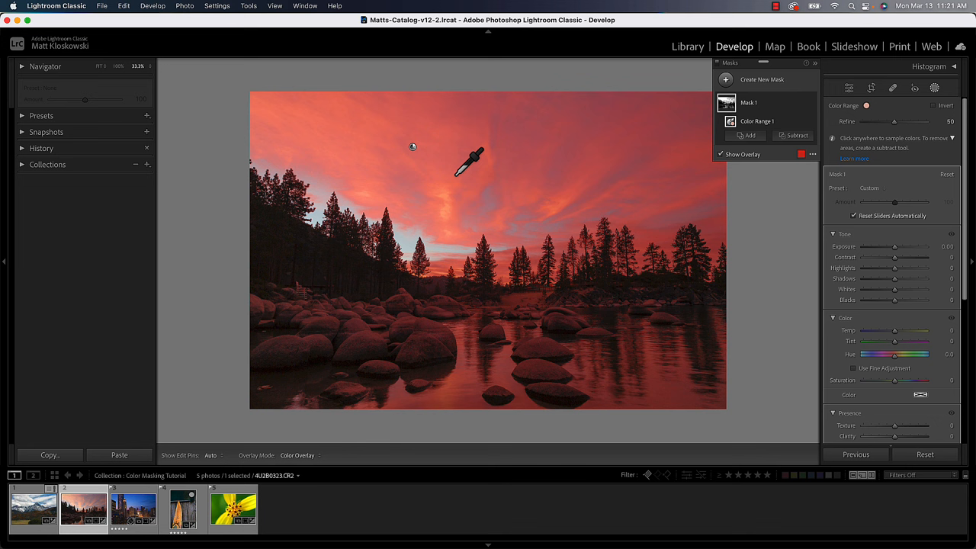
pyautogui.moveTo(613, 171)
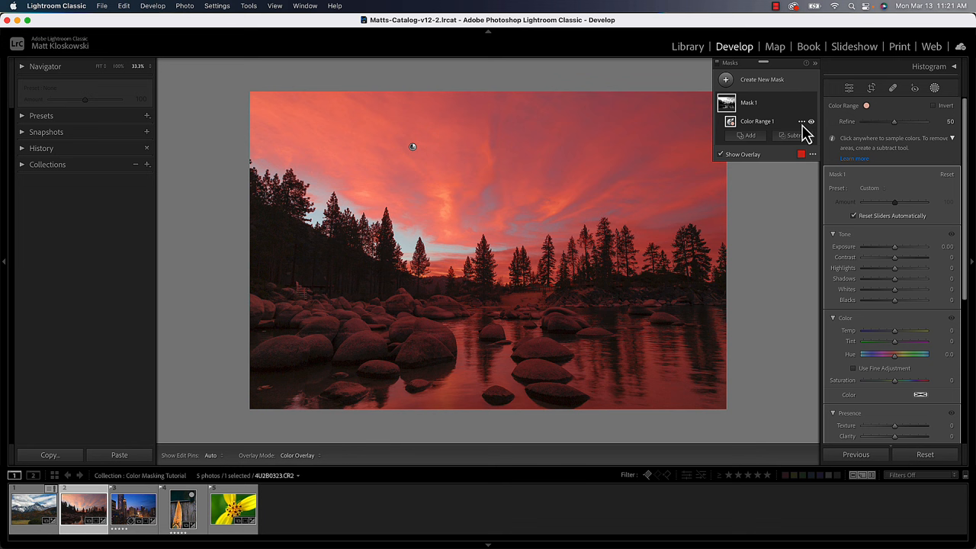
# - Intersect Color Range 1 with Select Sky so only the pink sky stays masked
pyautogui.click(803, 122)
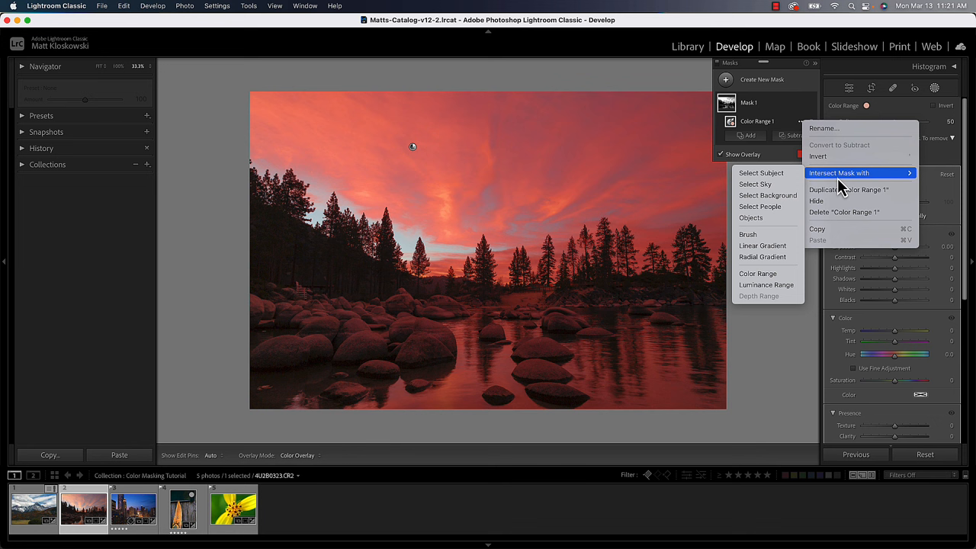
pyautogui.moveTo(755, 183)
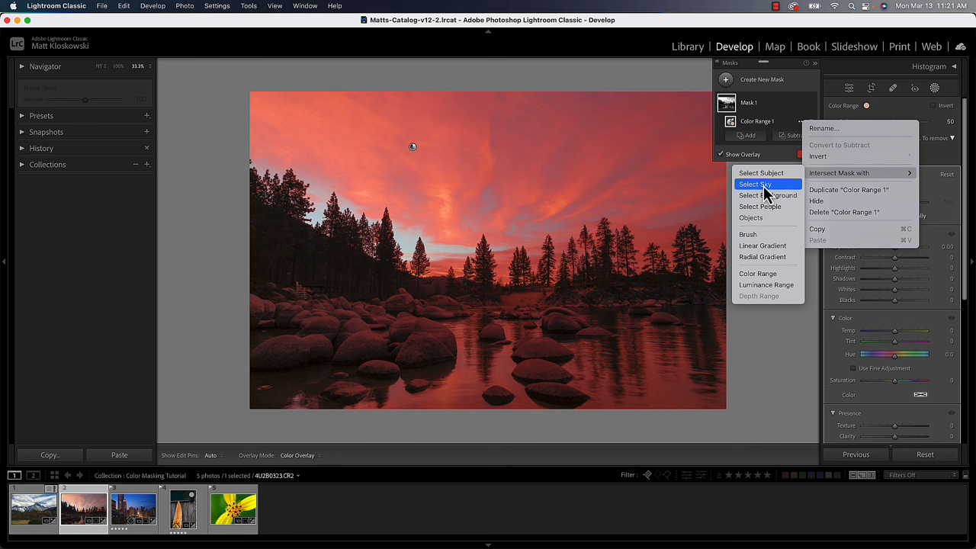
pyautogui.click(754, 183)
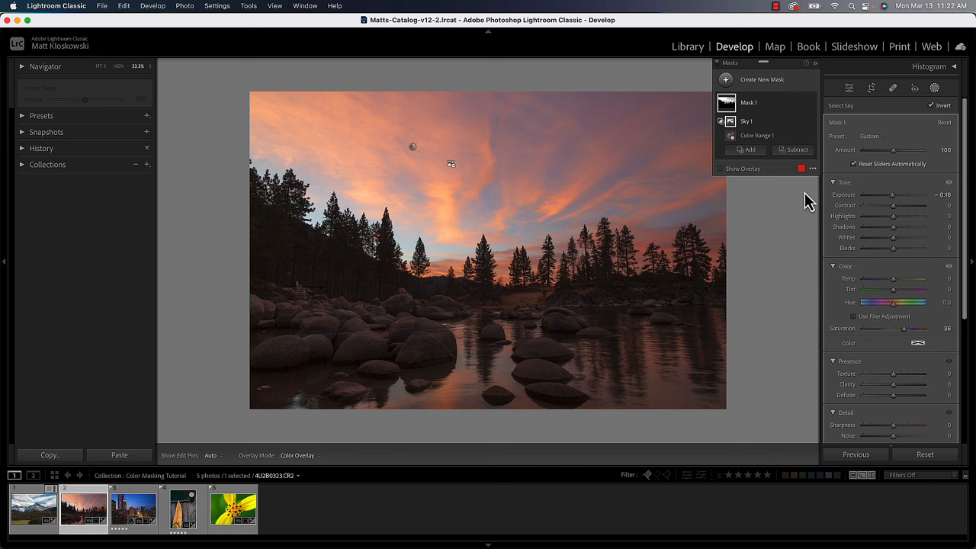
pyautogui.moveTo(797, 150)
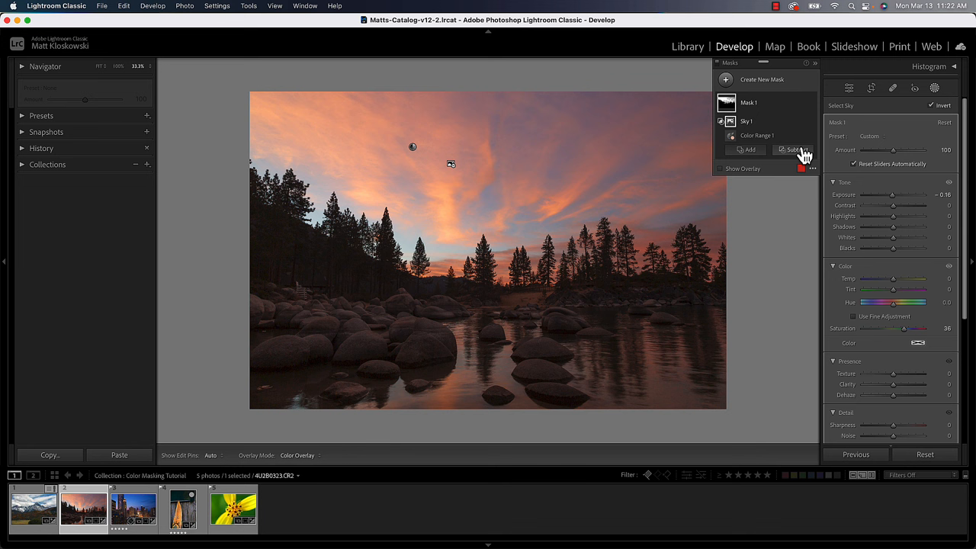
pyautogui.moveTo(732, 152)
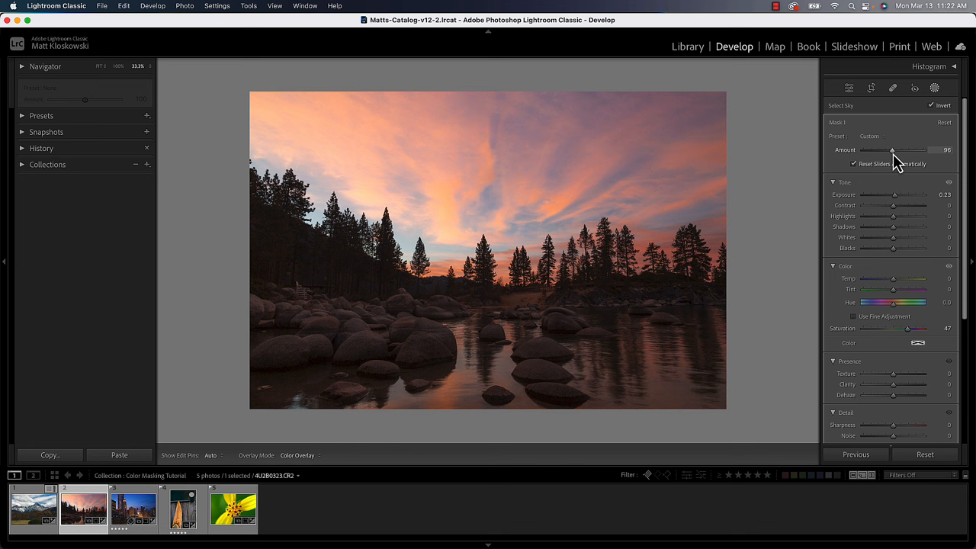
# - Push the sky mask's Amount well above 100 to intensify the sunset pinks
pyautogui.moveTo(894, 151); pyautogui.dragTo(888, 151)
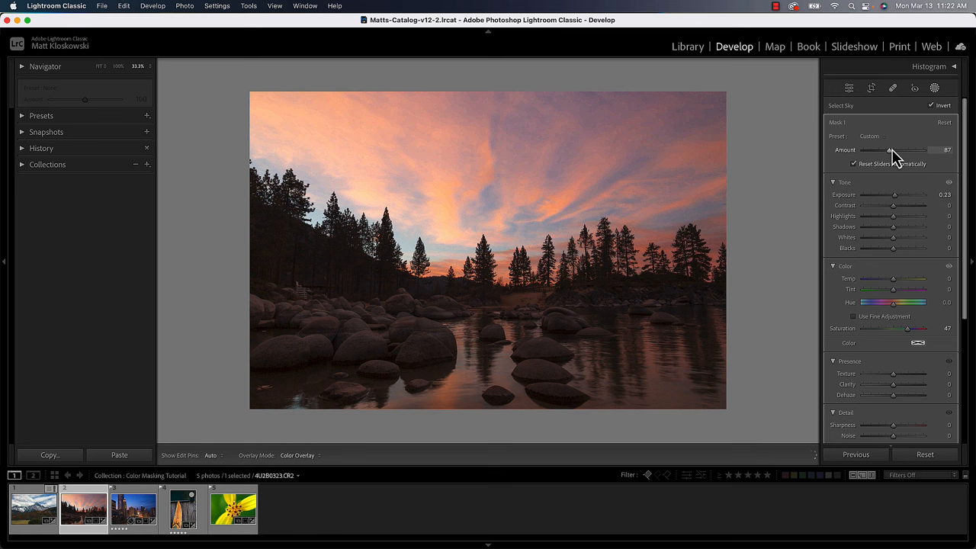
pyautogui.moveTo(894, 151); pyautogui.dragTo(918, 151)
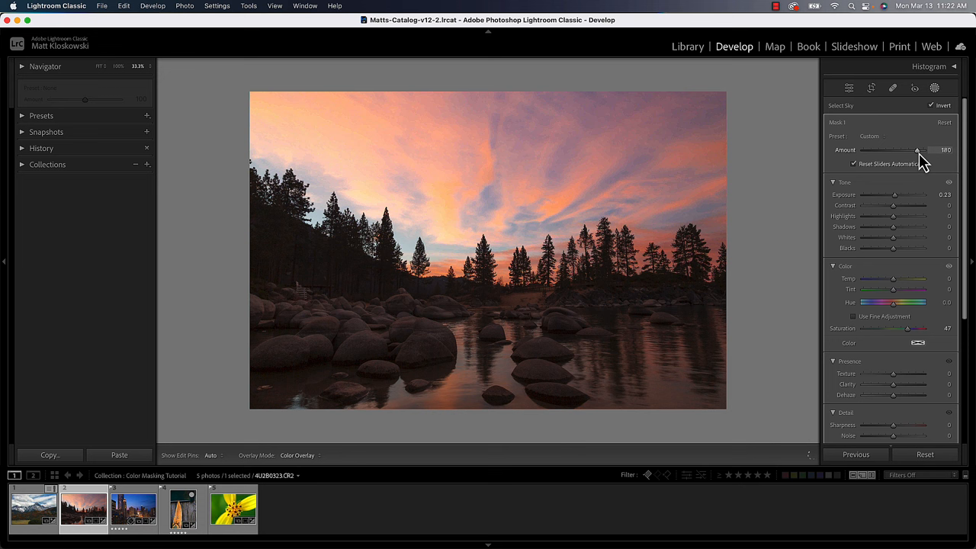
pyautogui.moveTo(918, 151); pyautogui.dragTo(915, 151)
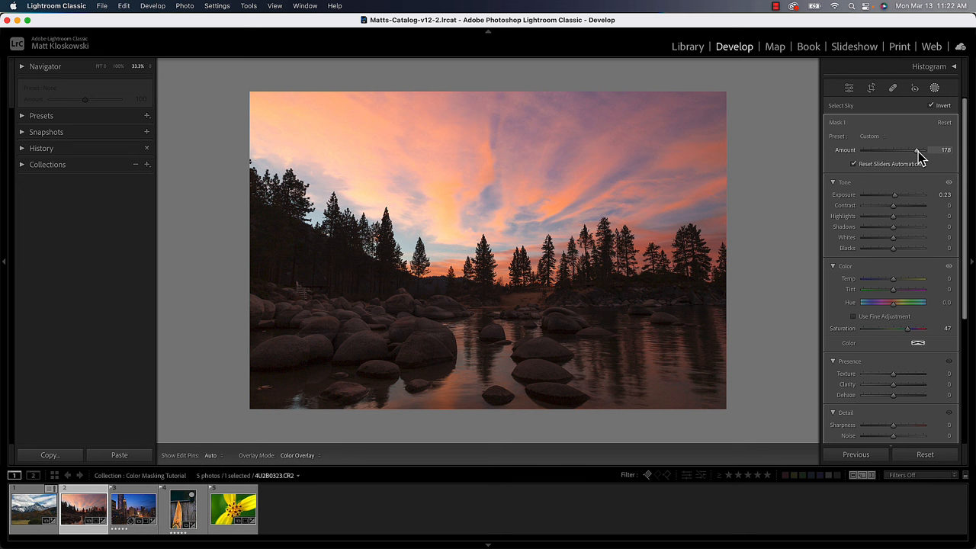